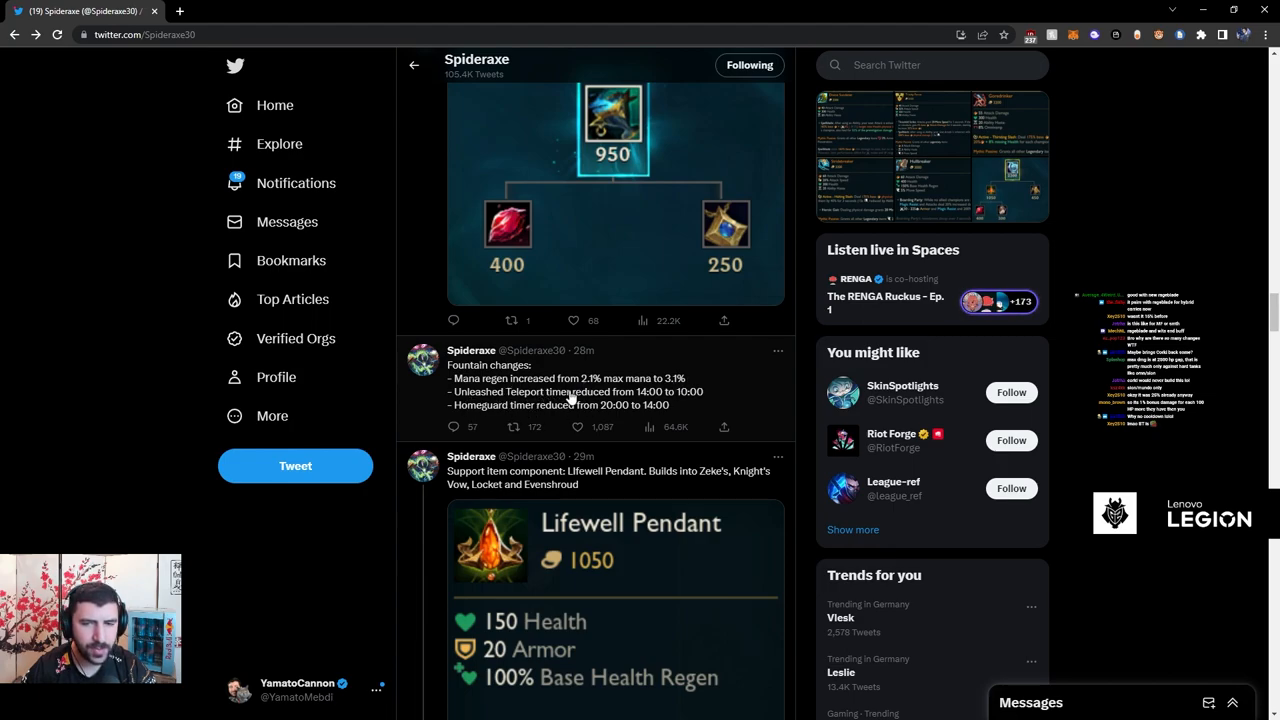
Open Spideraxe's 'Fountain changes' tweet to view its replies about teleport timer buffs.
click(573, 427)
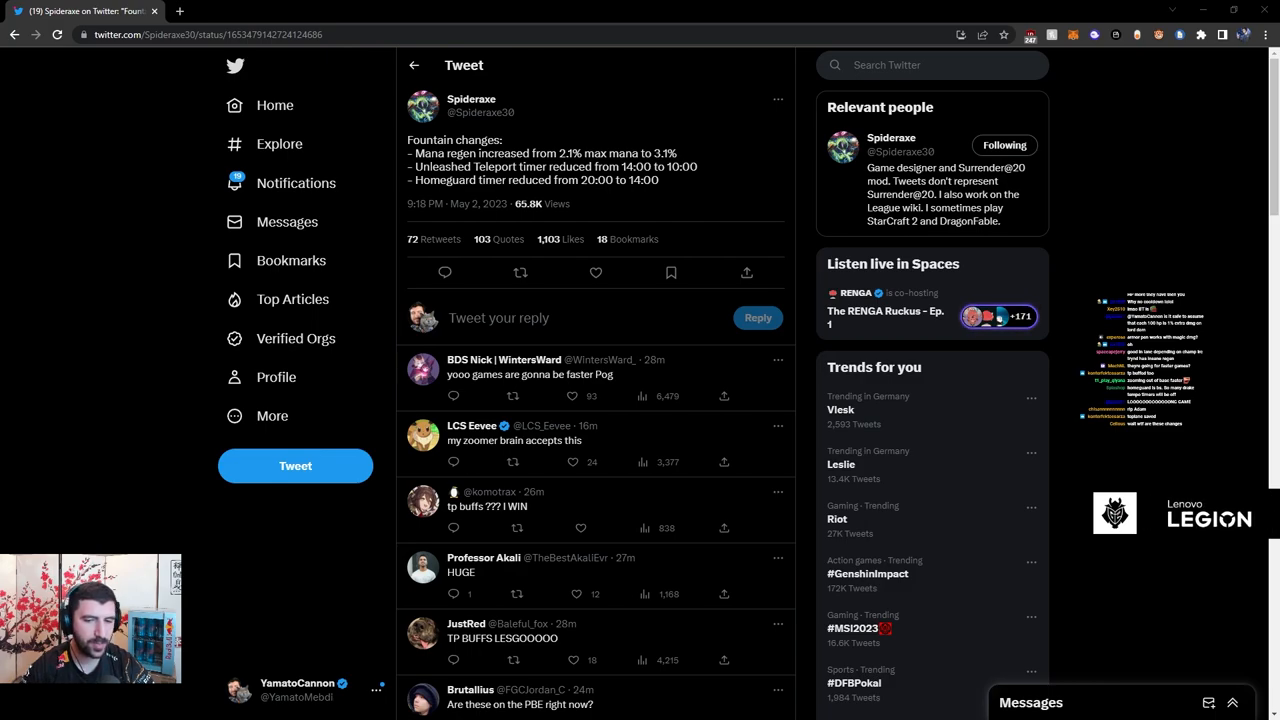
click(595, 272)
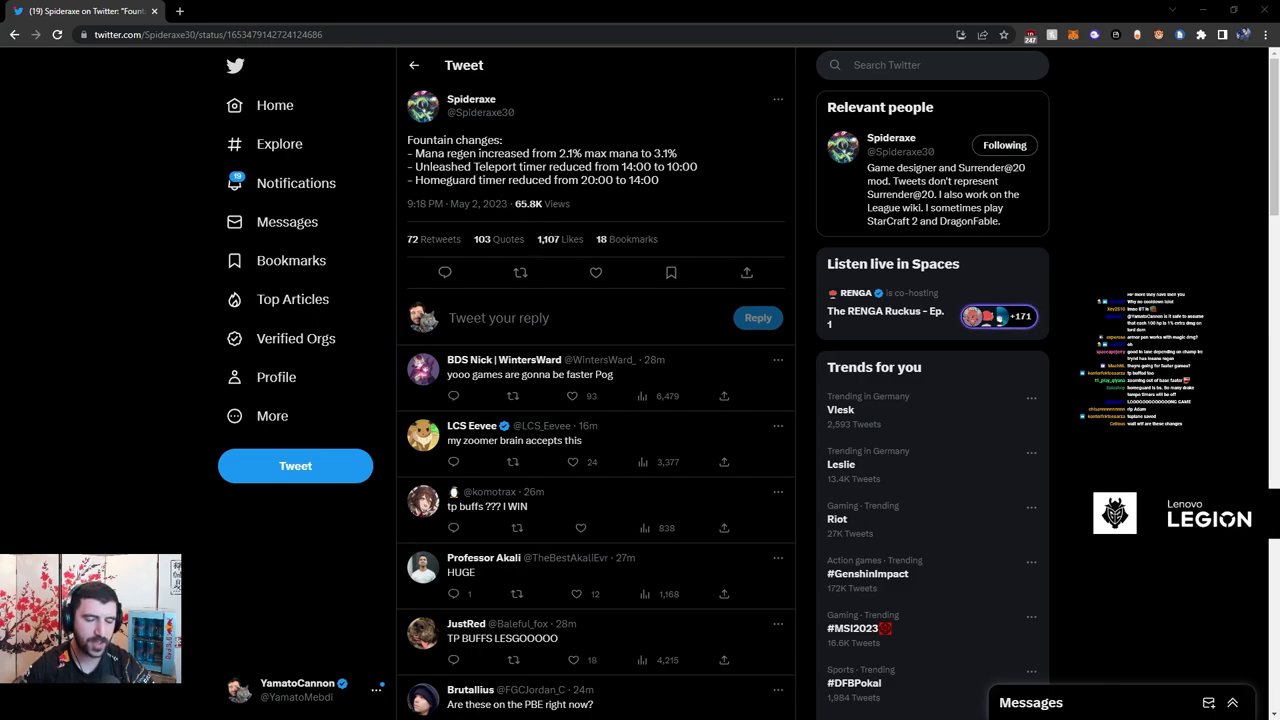